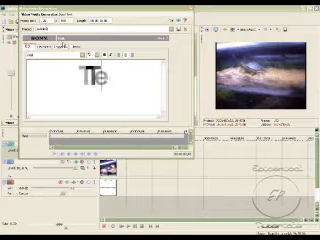
- Type 'Test' as the generated text media content
type("Test")
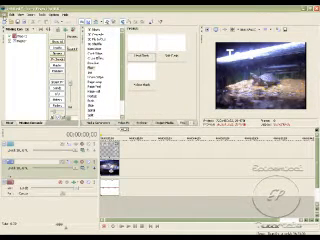
- Open the File menu to reveal Render As and recent projects
left_click(12, 9)
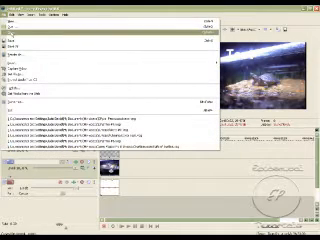